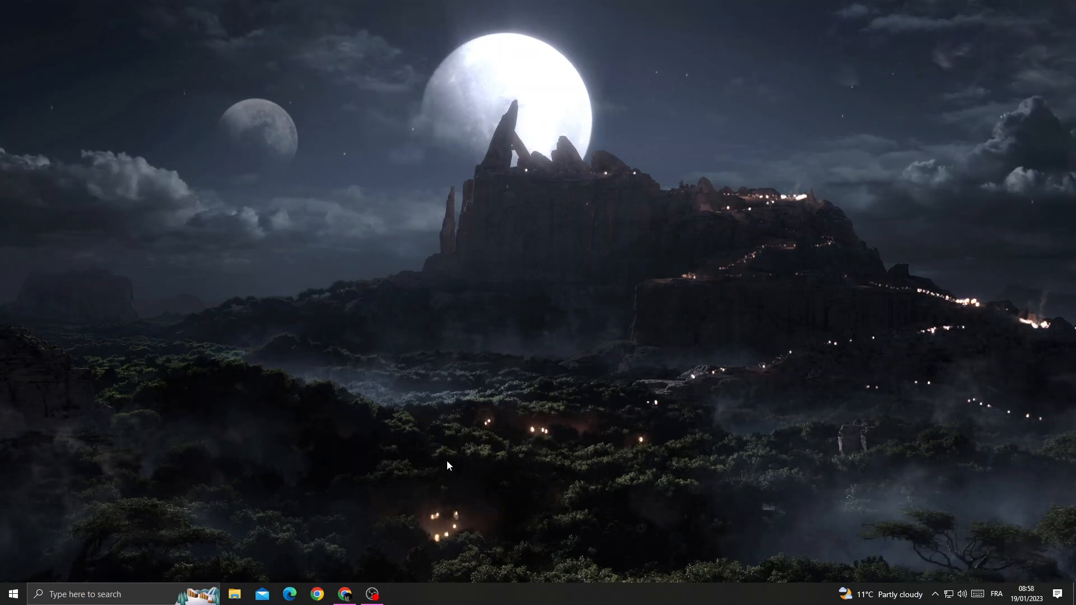
- Launch Windows Settings from Start and view the Privacy general options
click(12, 594)
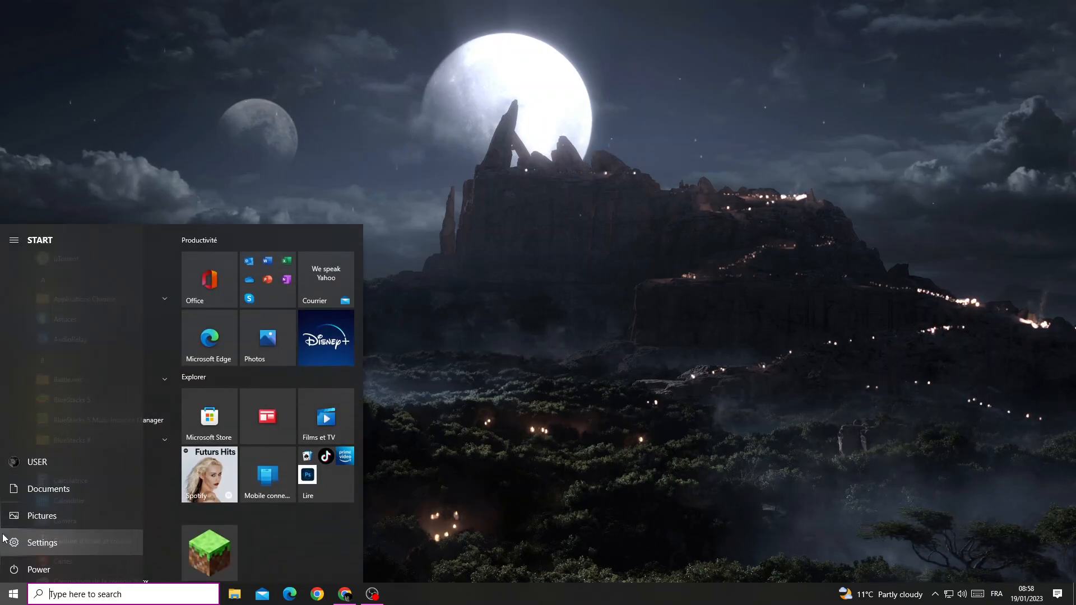
click(42, 542)
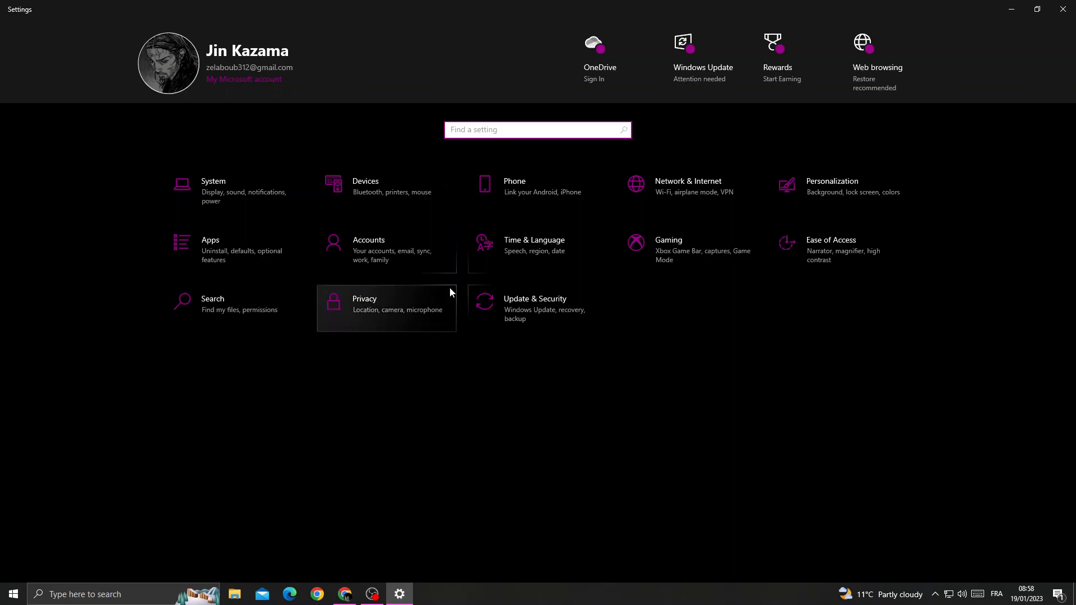
click(366, 304)
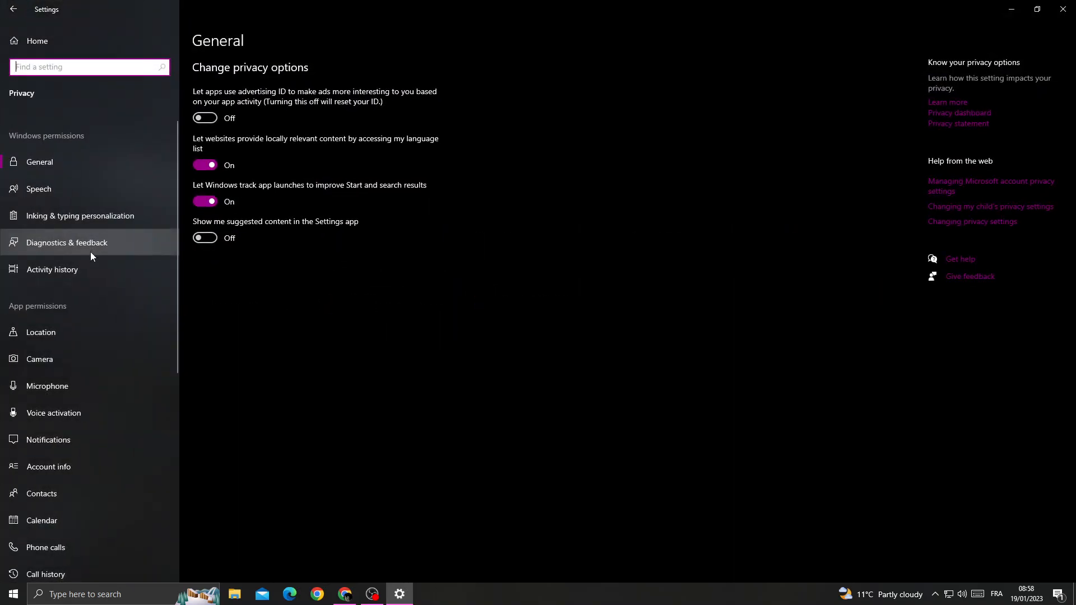
scroll(down, 3)
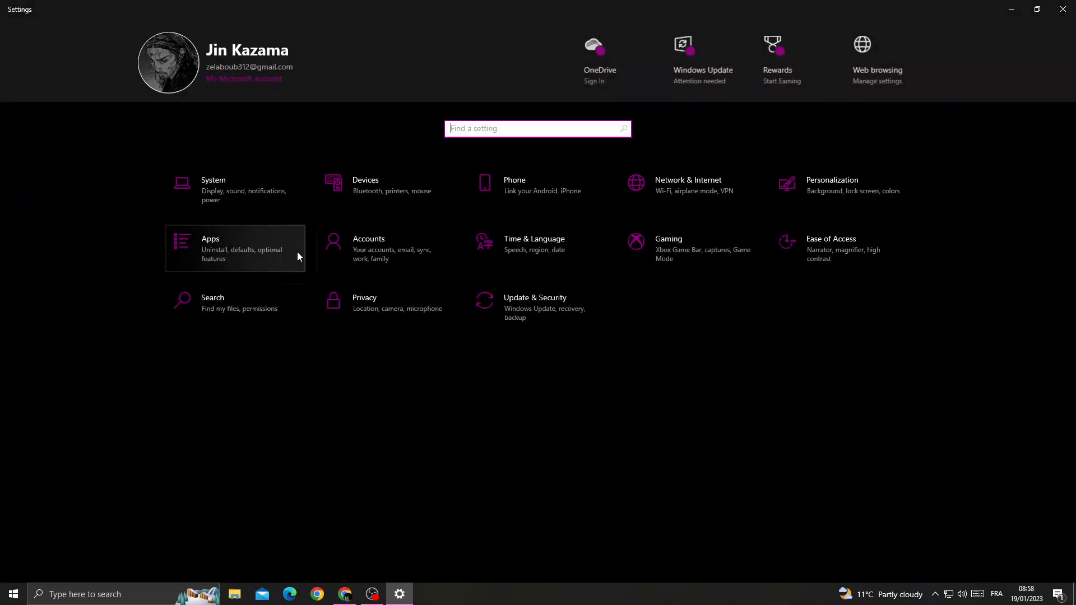
- Go to Update & Security and check for available Windows updates
click(535, 308)
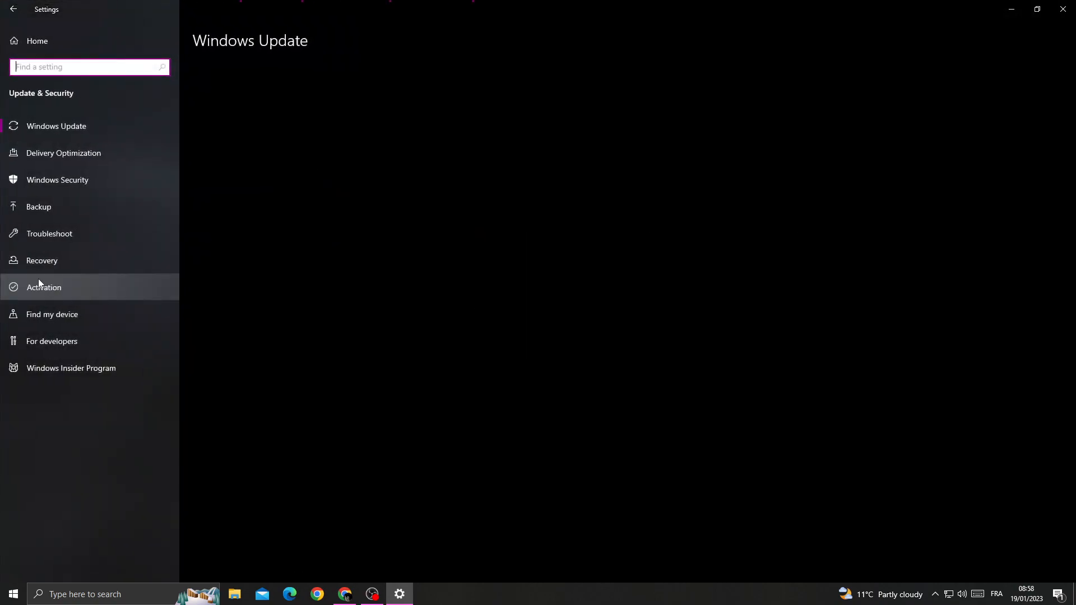
click(56, 126)
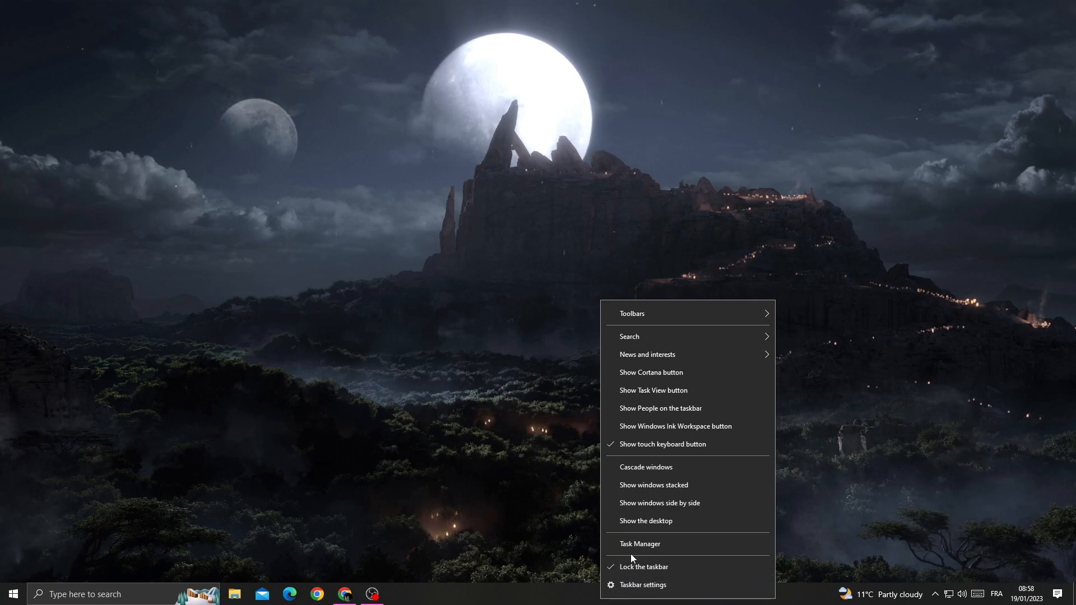
click(639, 544)
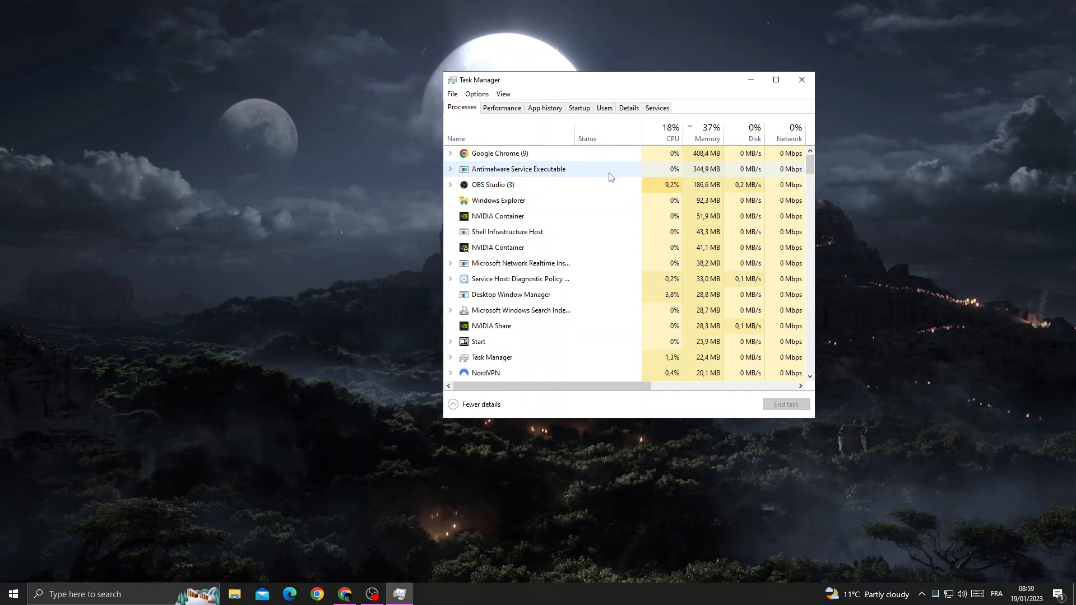
right_click(518, 170)
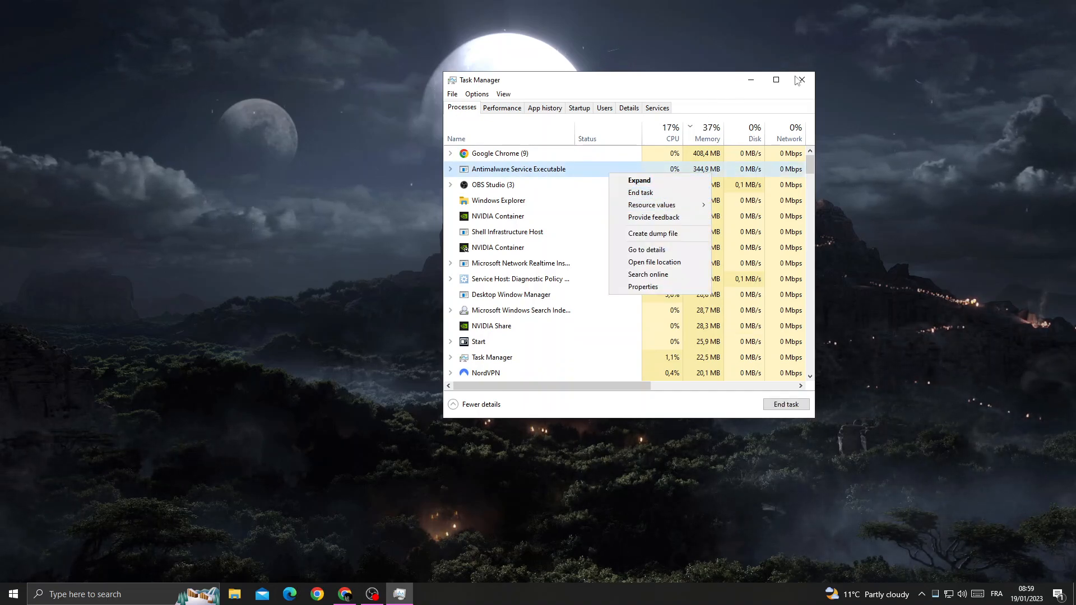
click(798, 80)
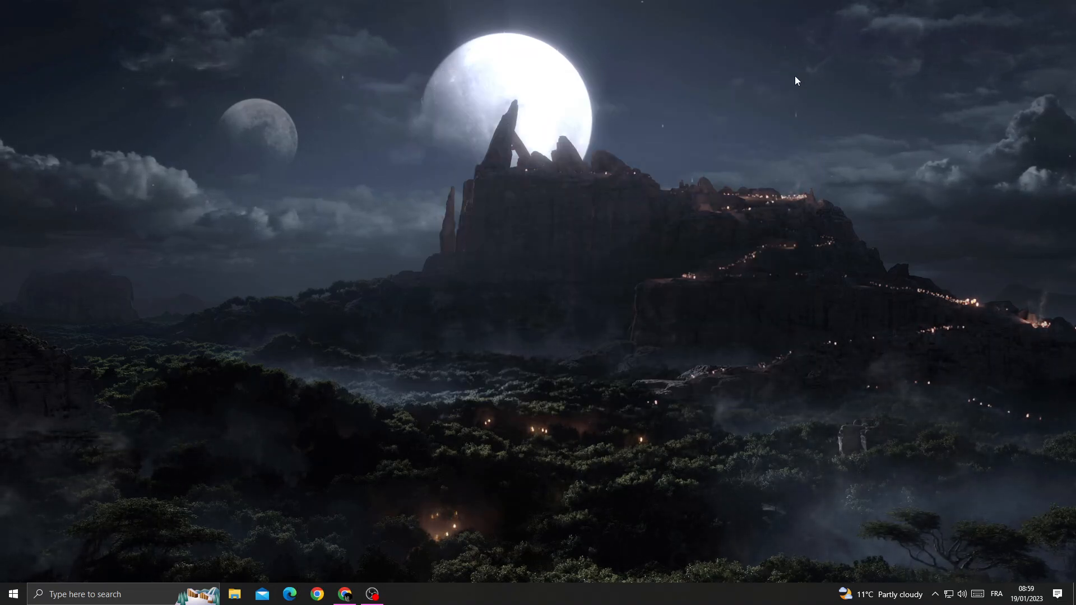